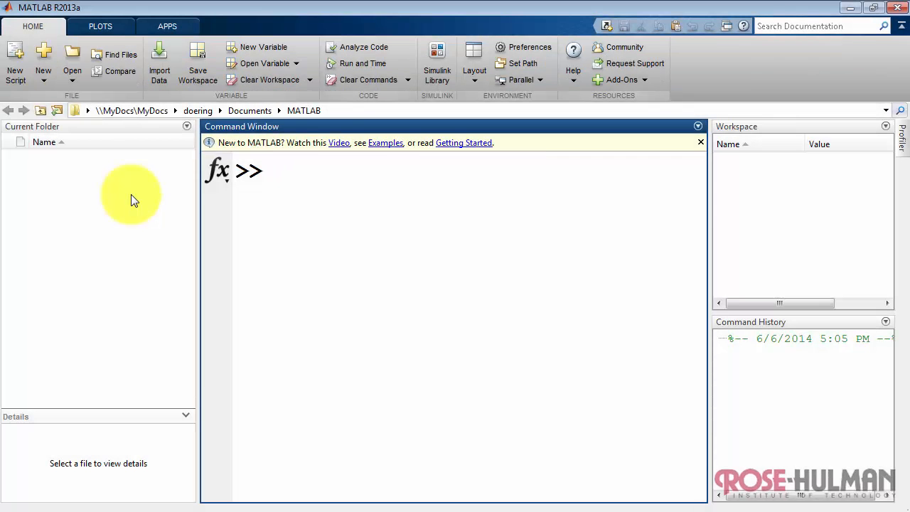
Write a for k = 1:3 loop with disp('hello') and end in a new script.
click(14, 61)
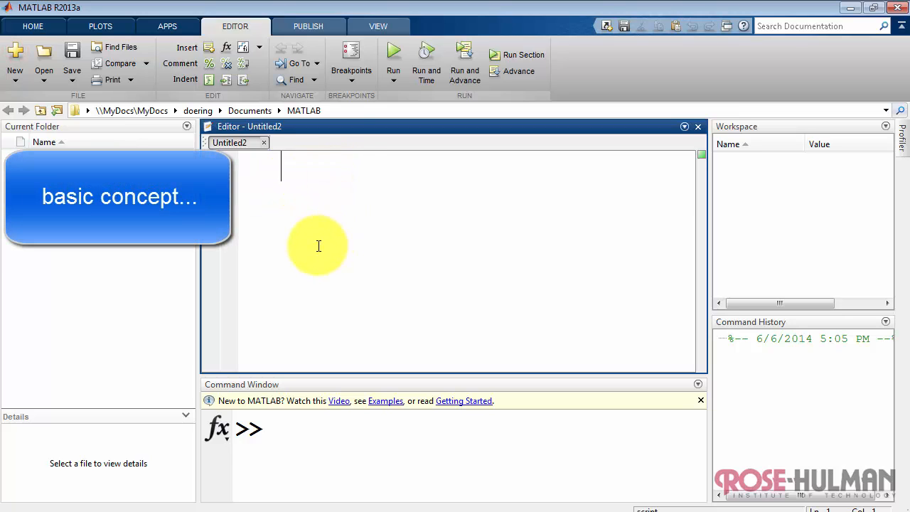
text(for k)
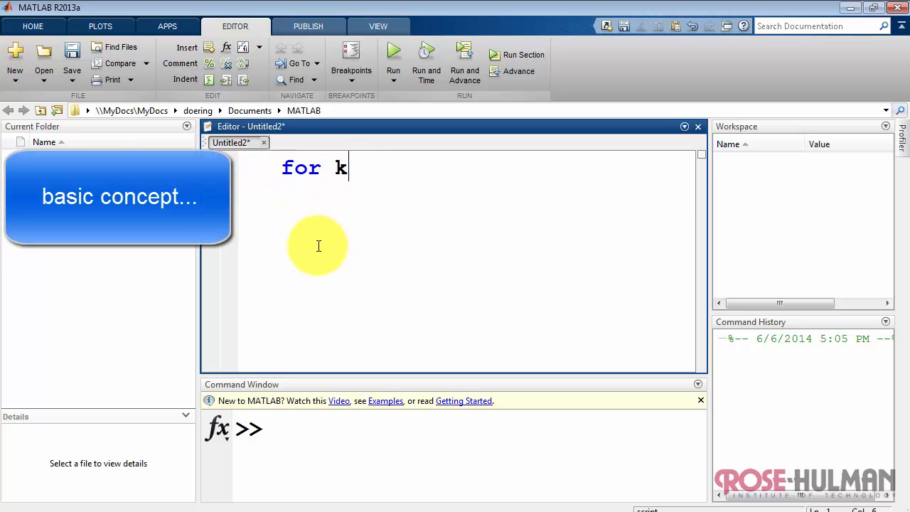
text(= 1:3)
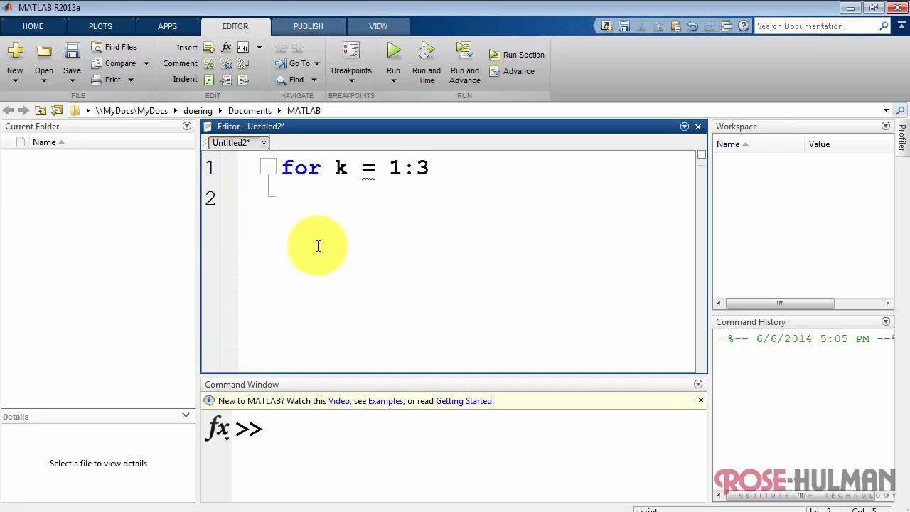
text(di)
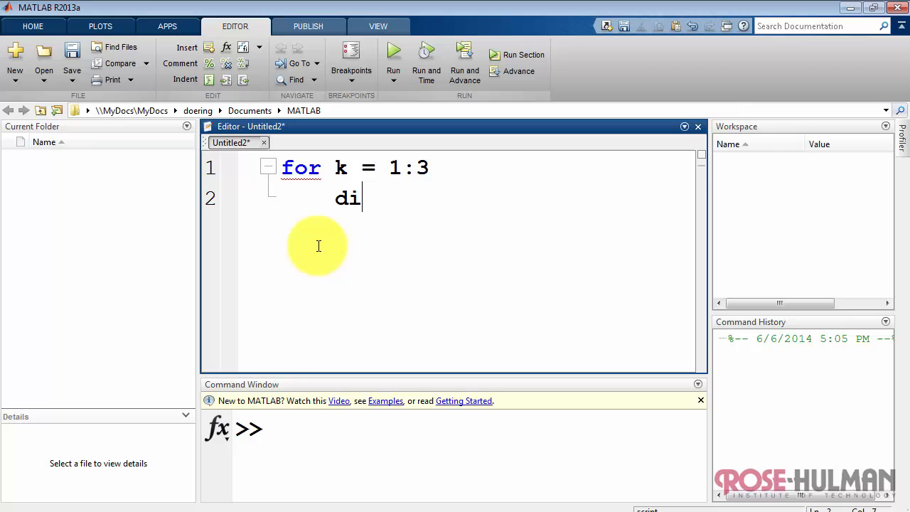
text(sp('hello)
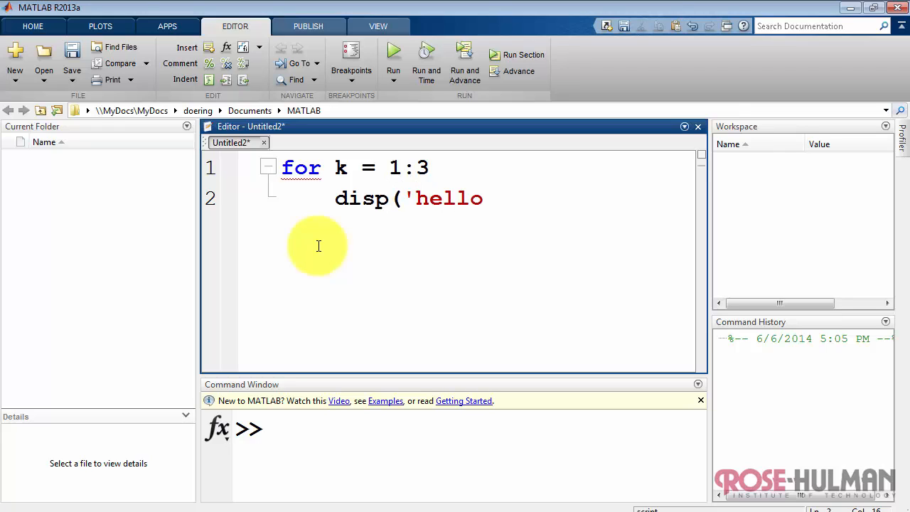
text('))
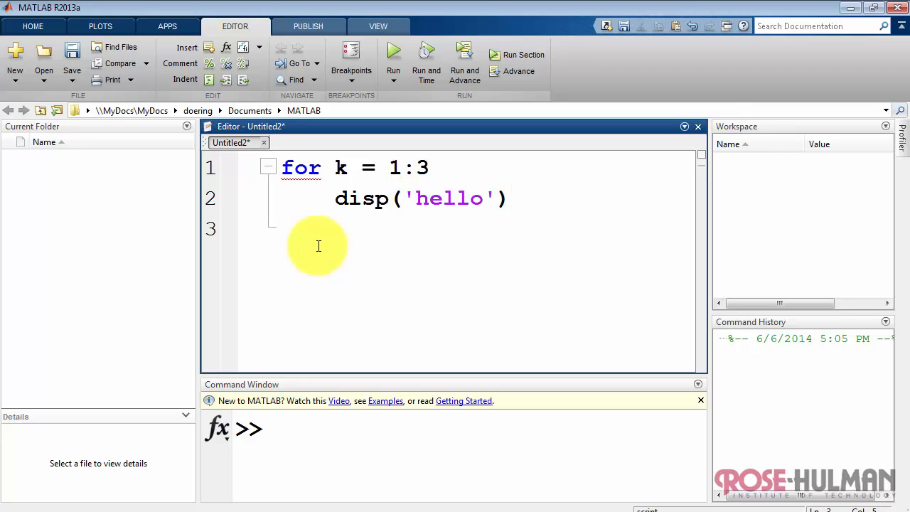
text(end)
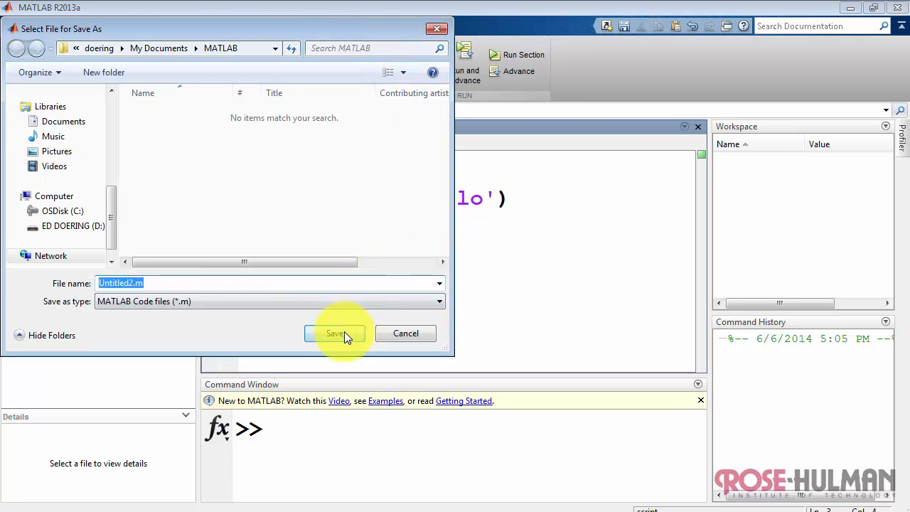
Save the hello loop as Untitled2.m and run it.
click(334, 333)
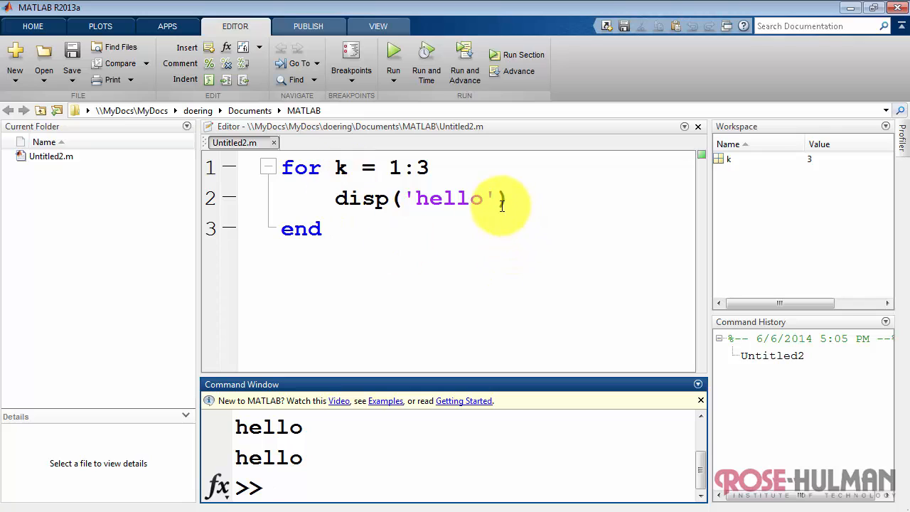
Change line 2 to disp(['hello ' num2str(k)]) and rerun the loop.
click(405, 198)
text([)
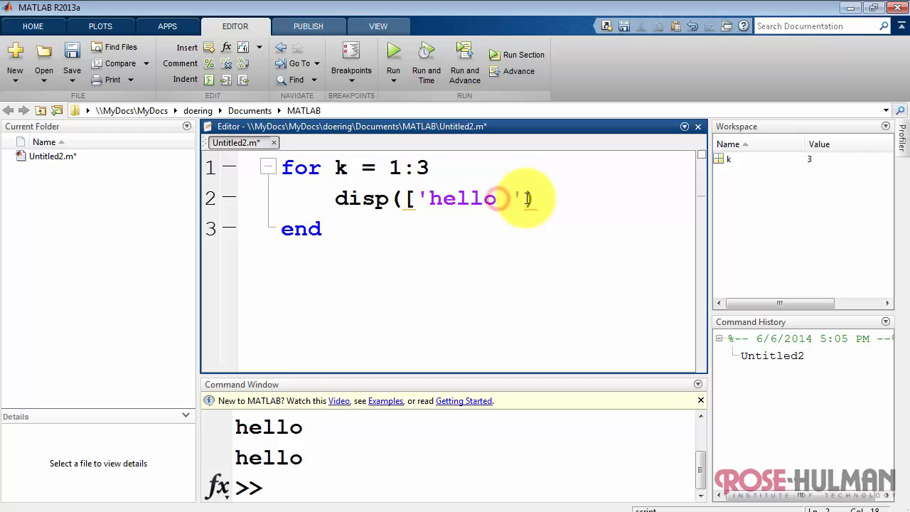
text(num2str)
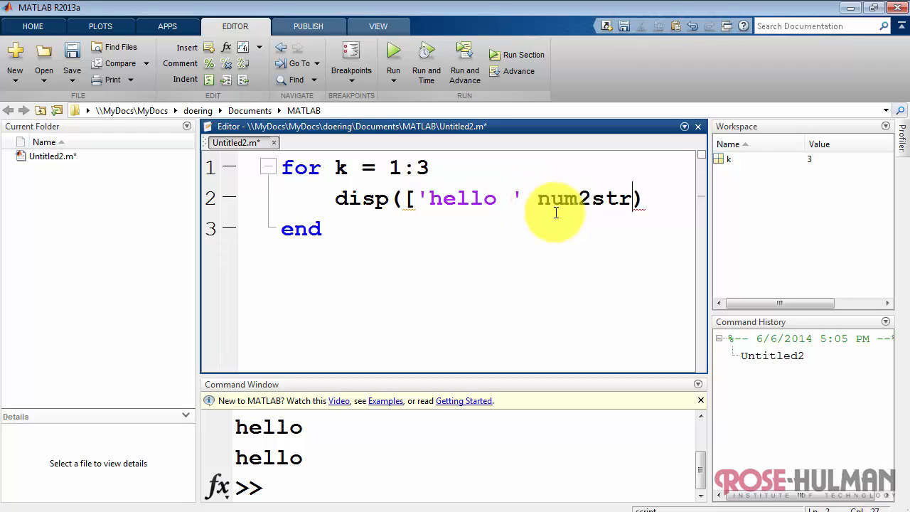
text((k))
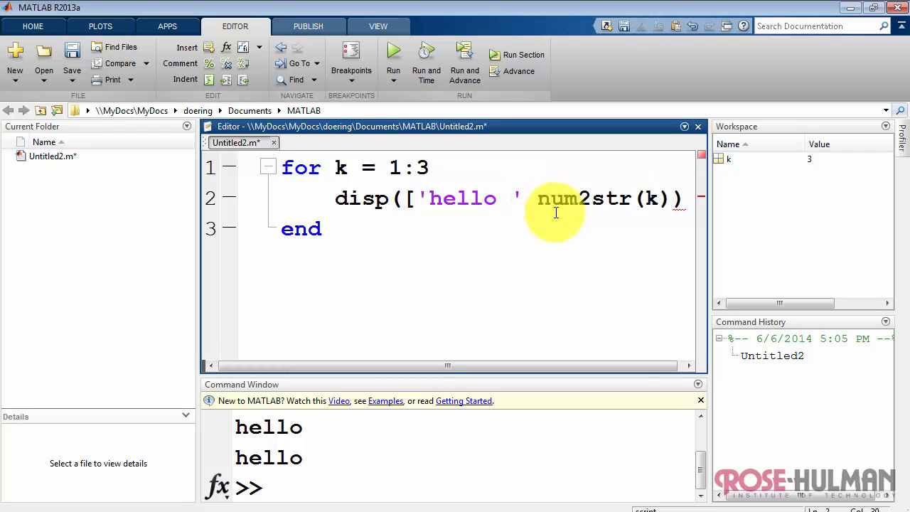
text(])
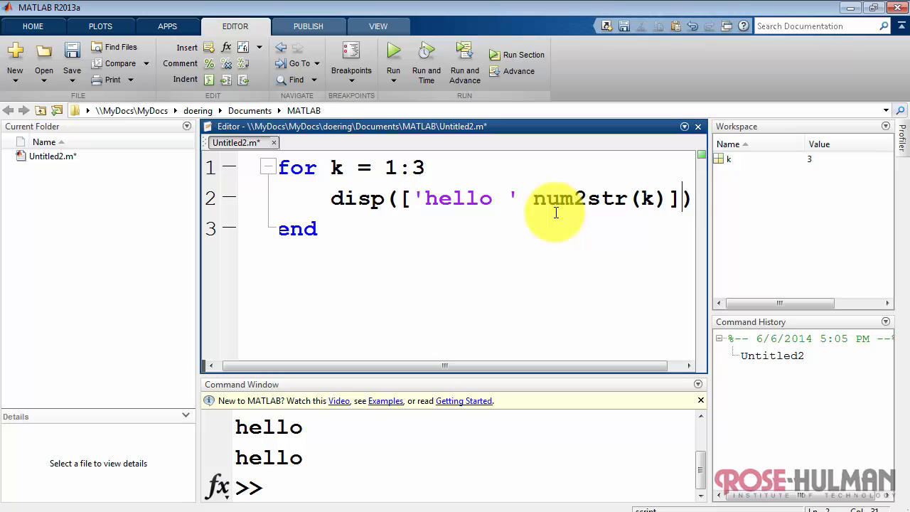
click(393, 54)
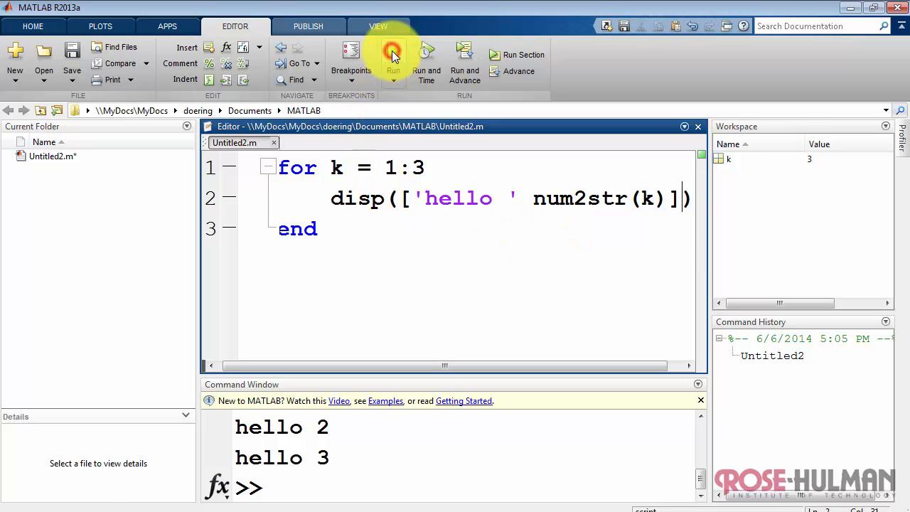
click(393, 60)
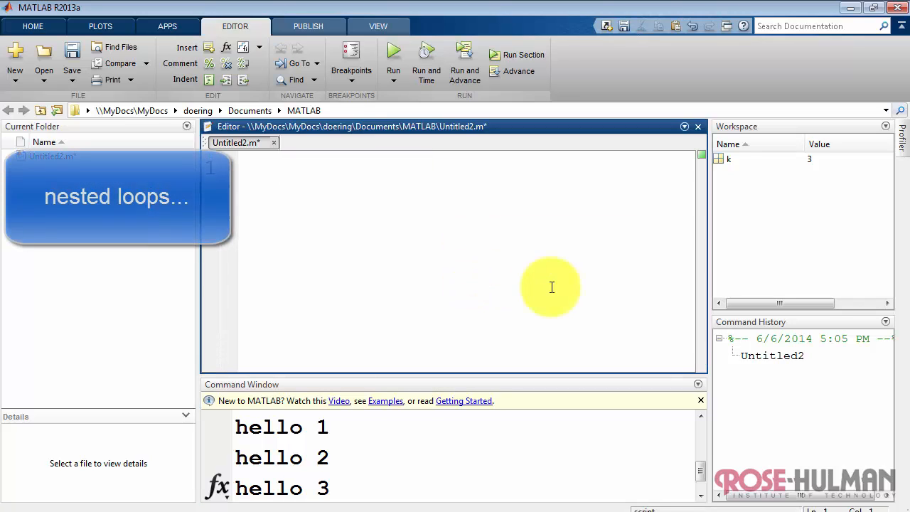
Define the 3x4 array a = [1 2 3 4; 5 6 7 8; 9 10 11 12].
text(a =)
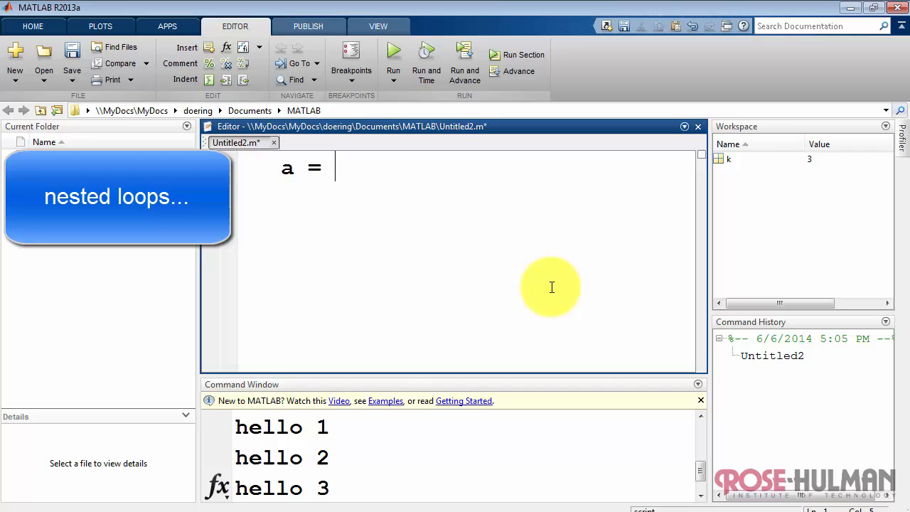
text([1 2 3 4)
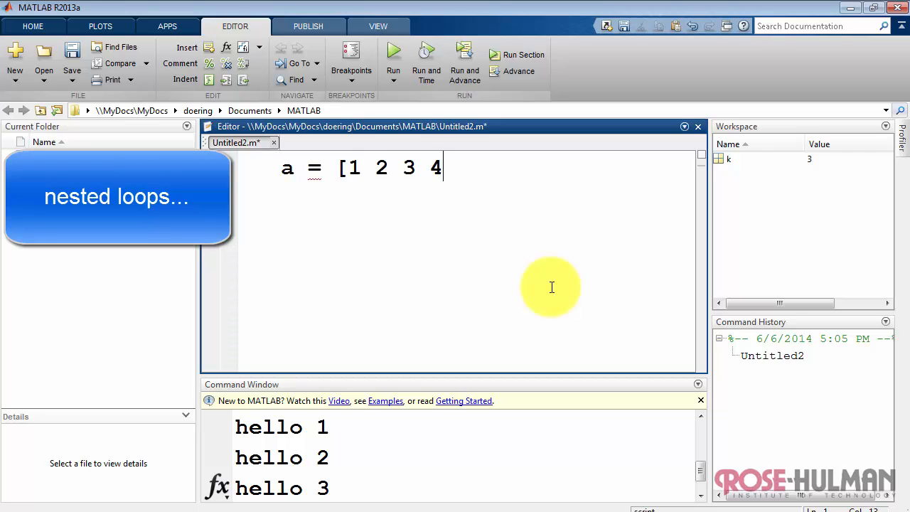
text(; 5 6 7 8; 9)
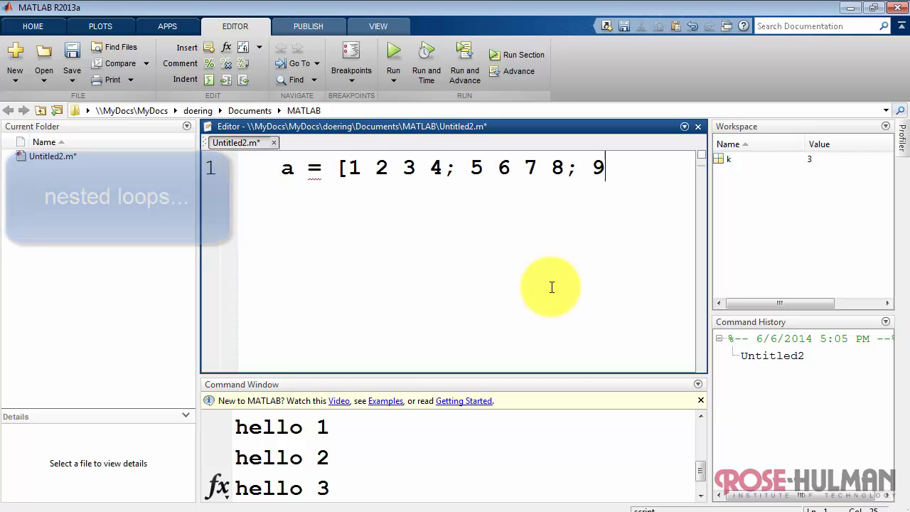
text(10 11 12])
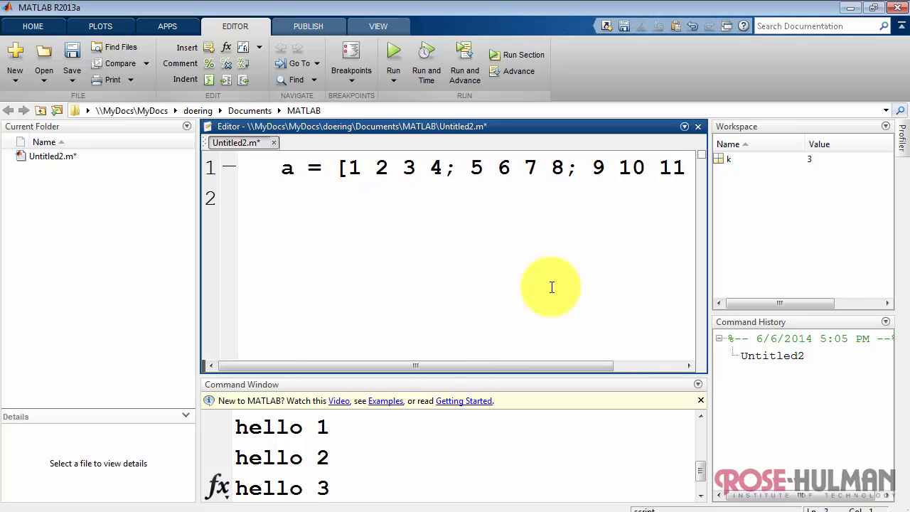
Write nested loops over r = 1:3 and c = 1:4 displaying a(r,c), with '-----' separators.
text(for)
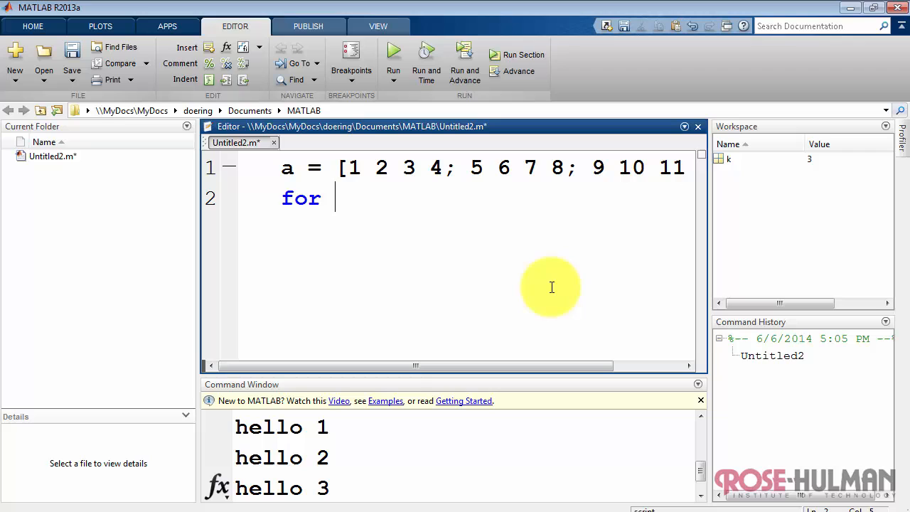
text(r = 1)
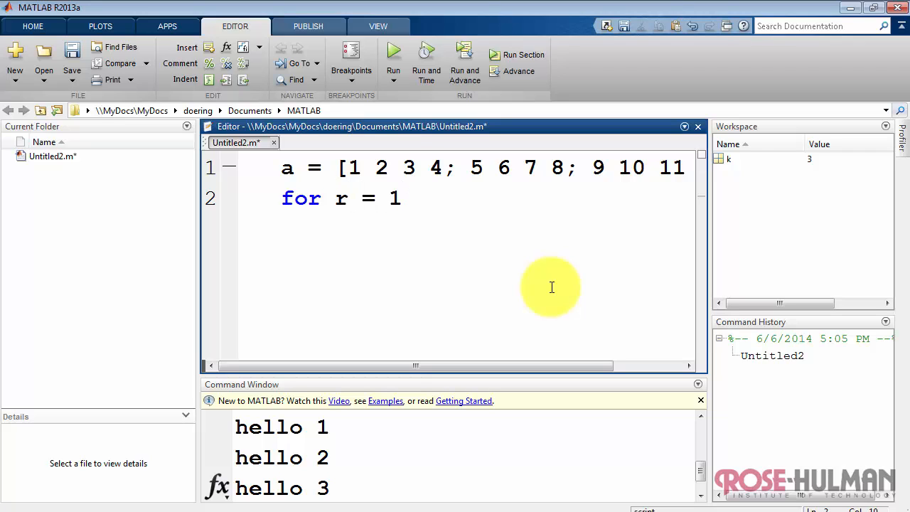
text(:3)
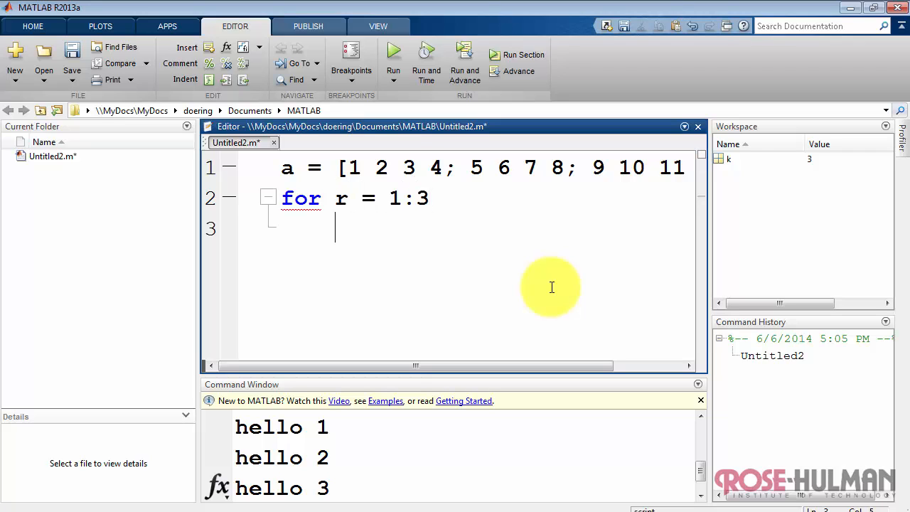
text(for c =)
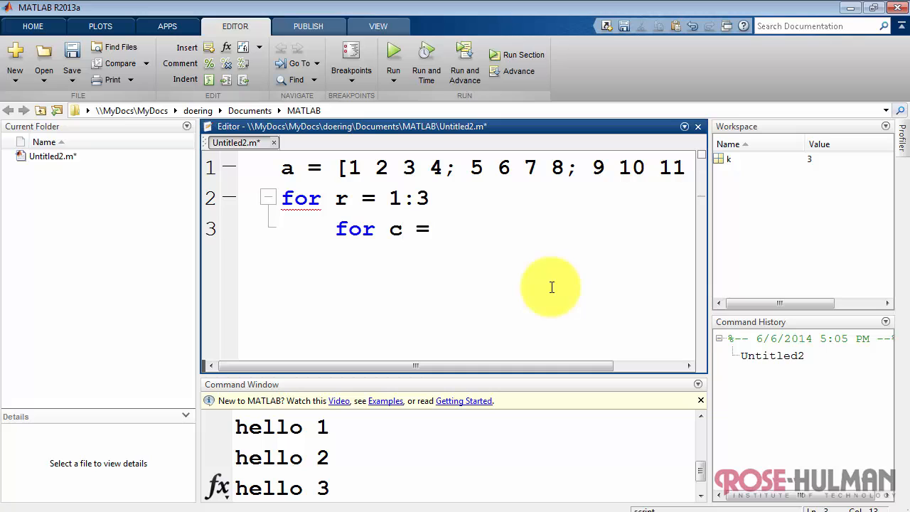
text(1:4)
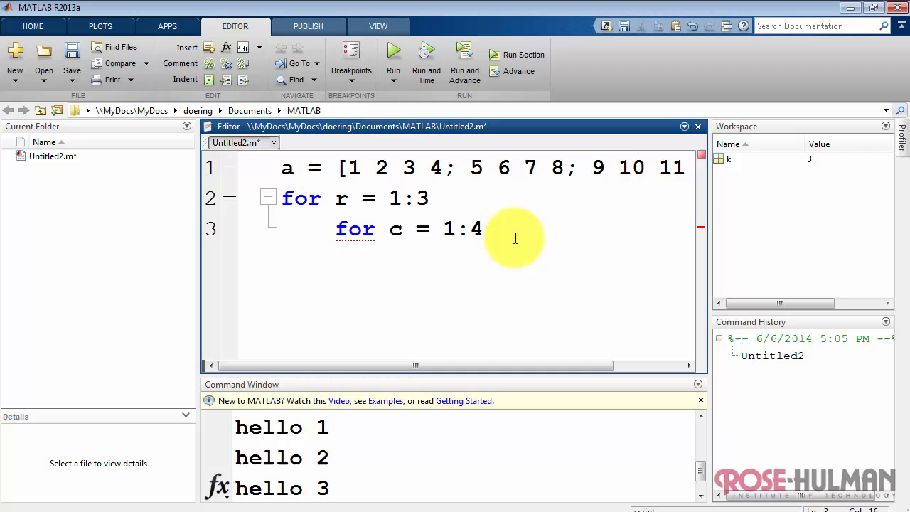
text(a(r,c)
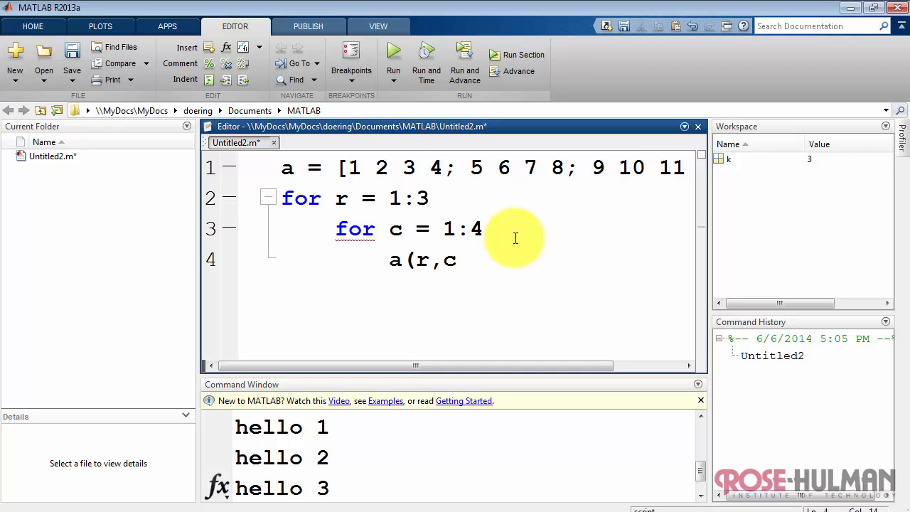
text())
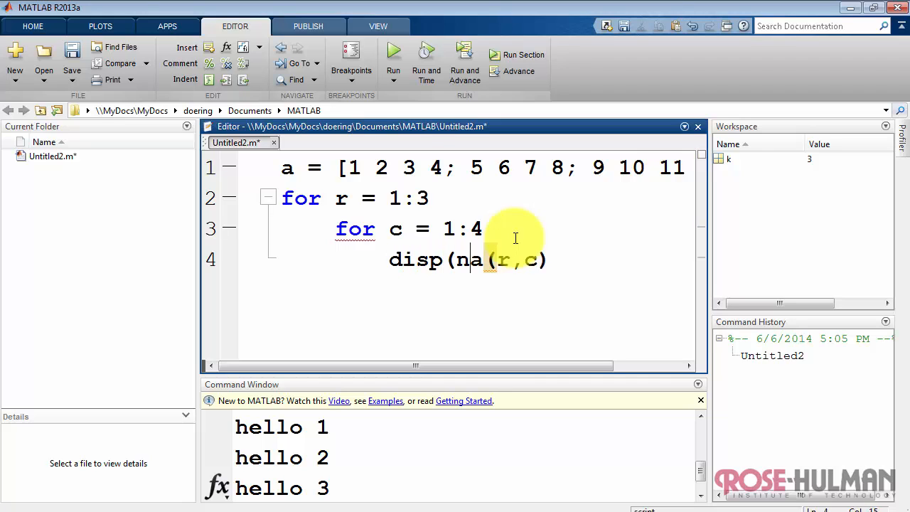
text(um2str()
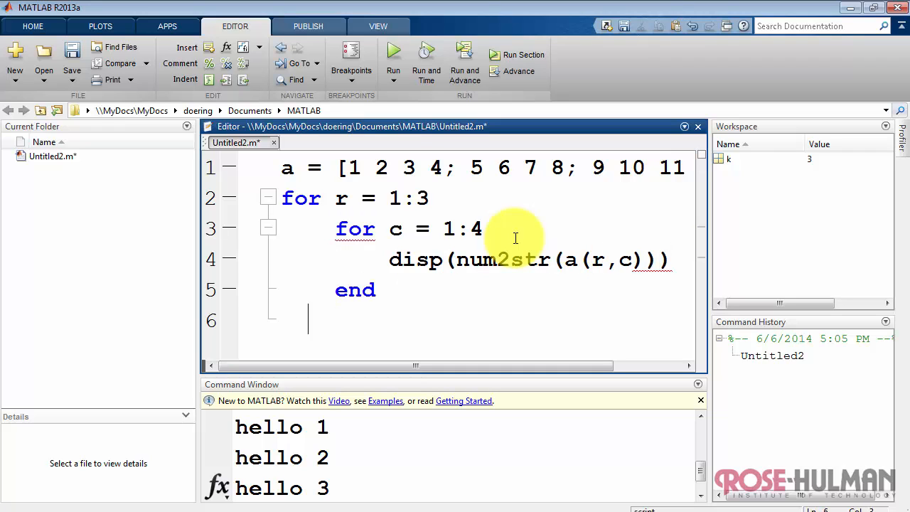
text(end)
text(disp(')
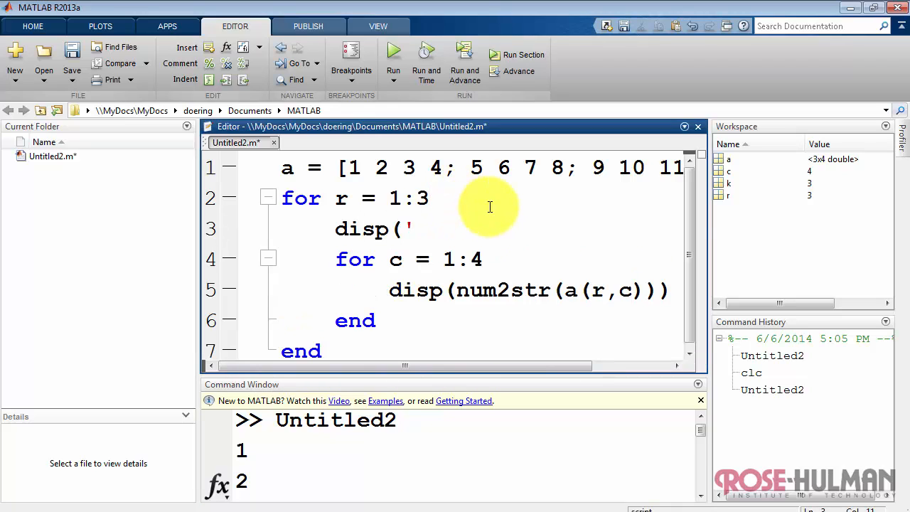
text(-----)
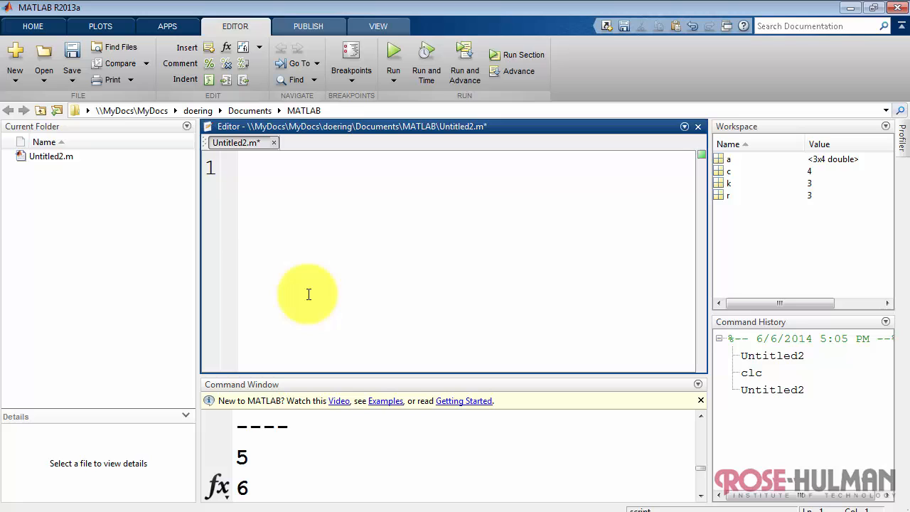
Write a k = 1:5 loop that appends k^2 with a = [a k^2];.
text(for)
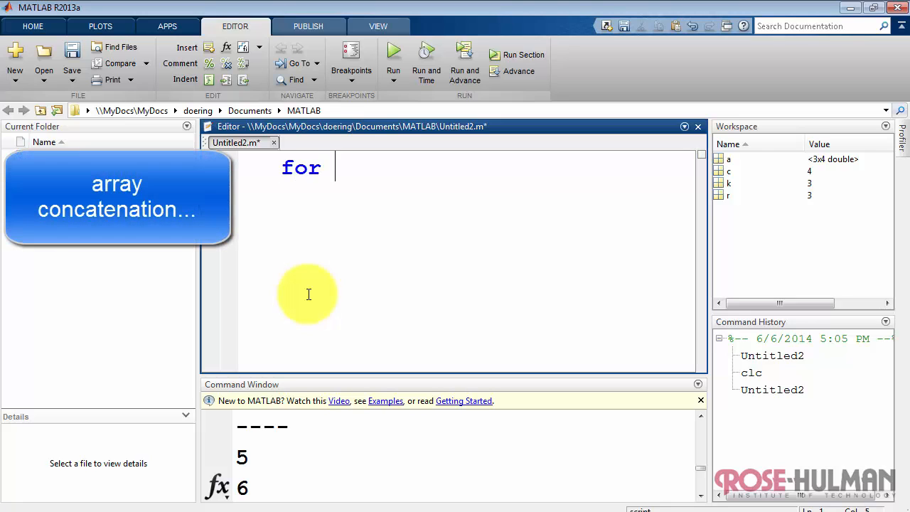
text(k = 1:)
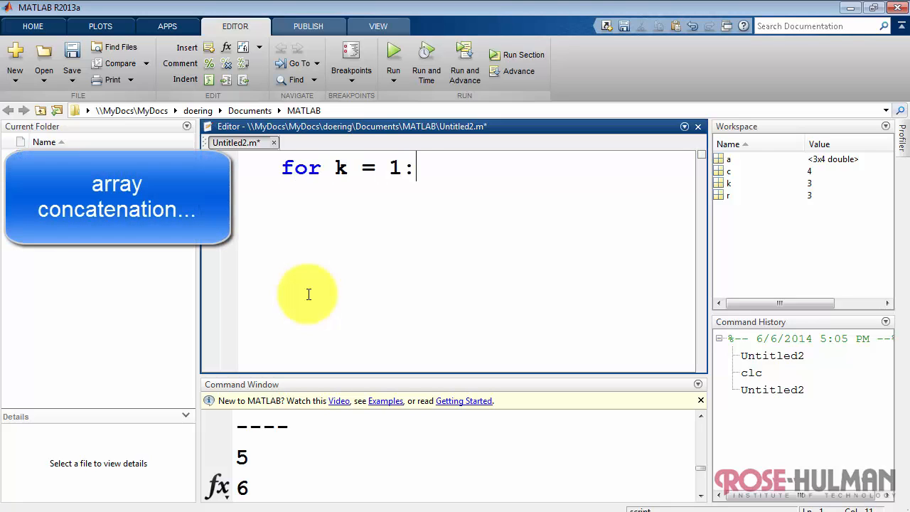
text(5)
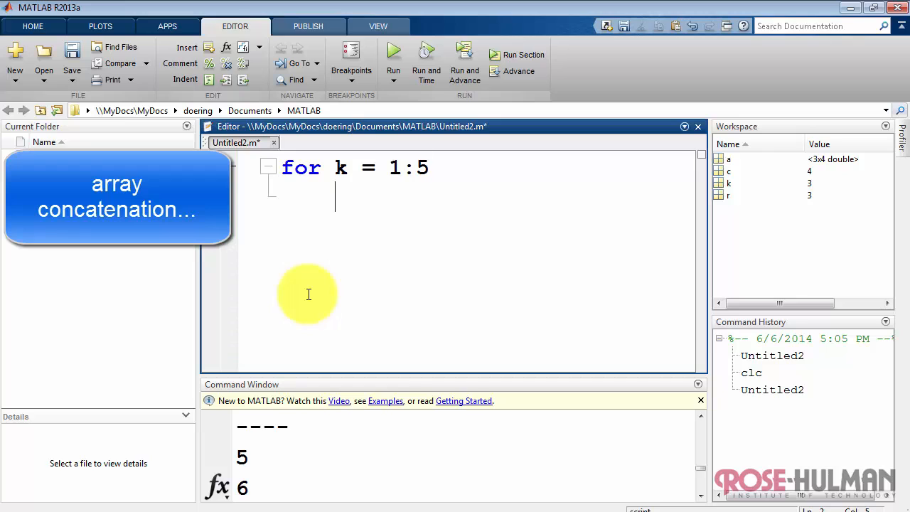
text(a = [a)
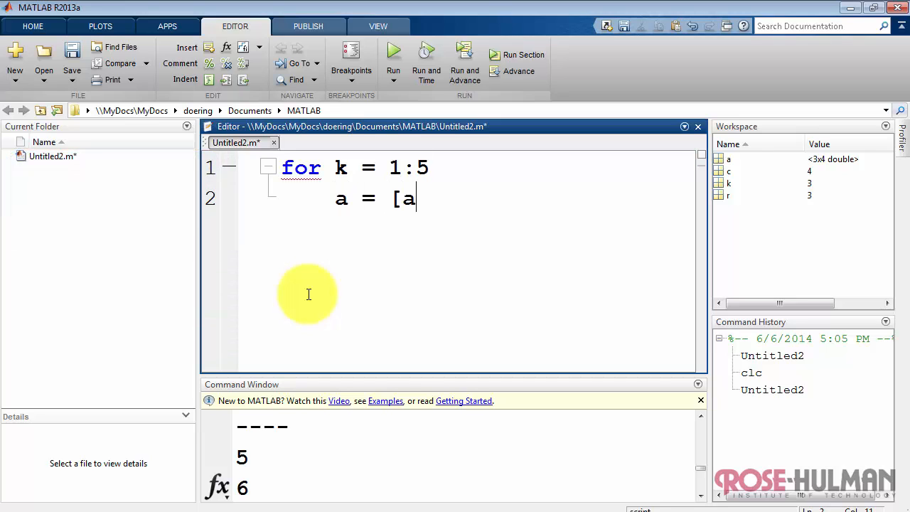
text(k^2)
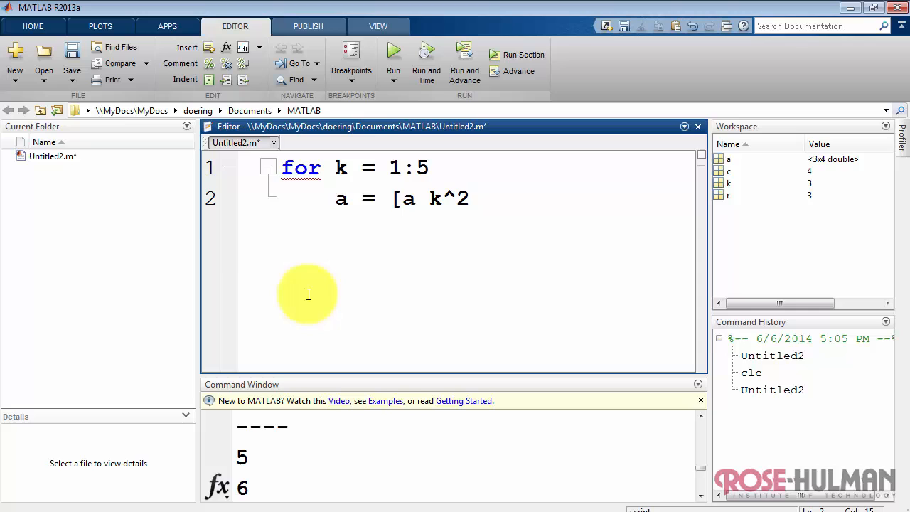
text(];)
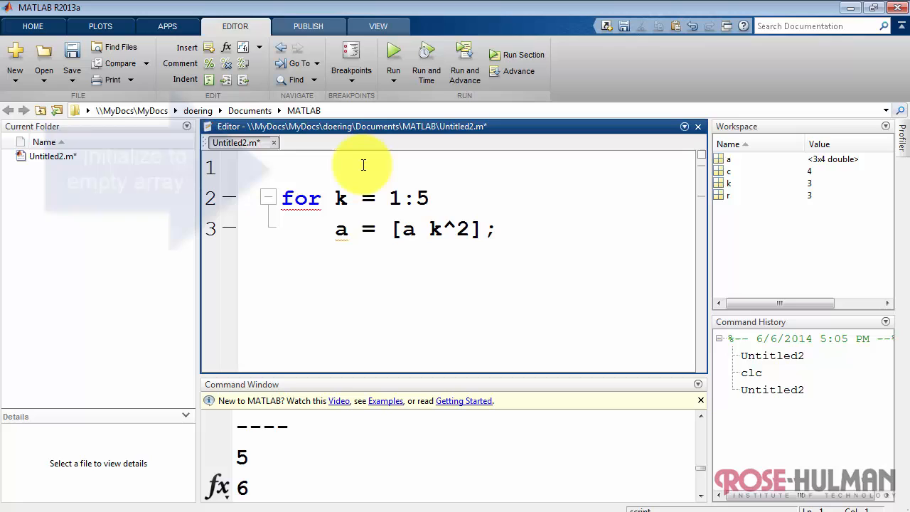
Initialize a = []; before the loop and add pause before end.
text(a = [])
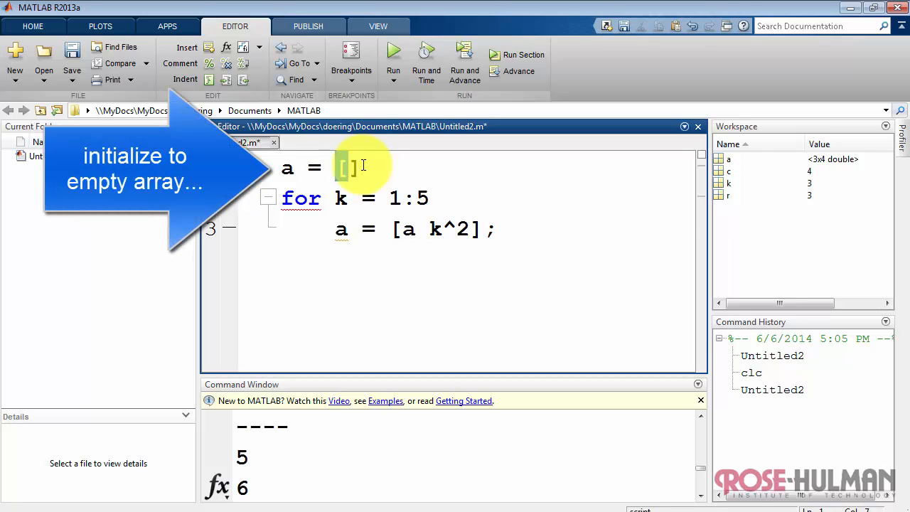
text(;)
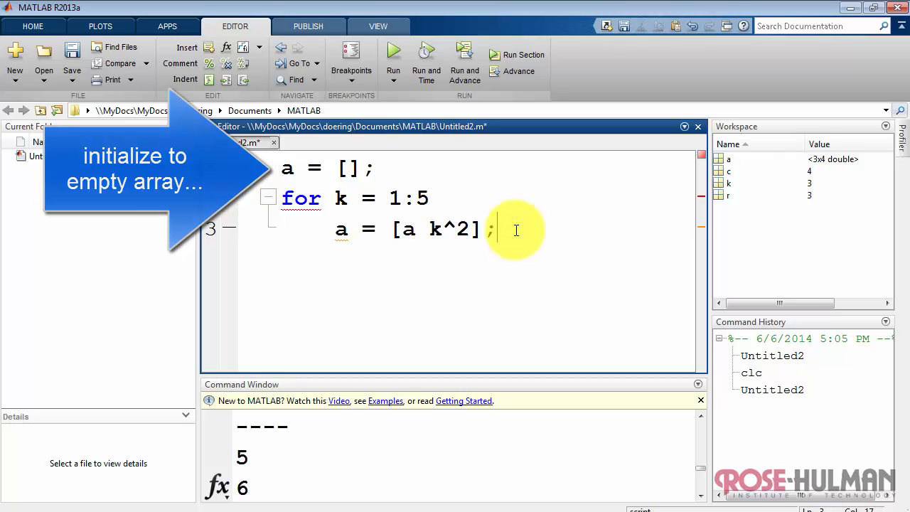
key(enter)
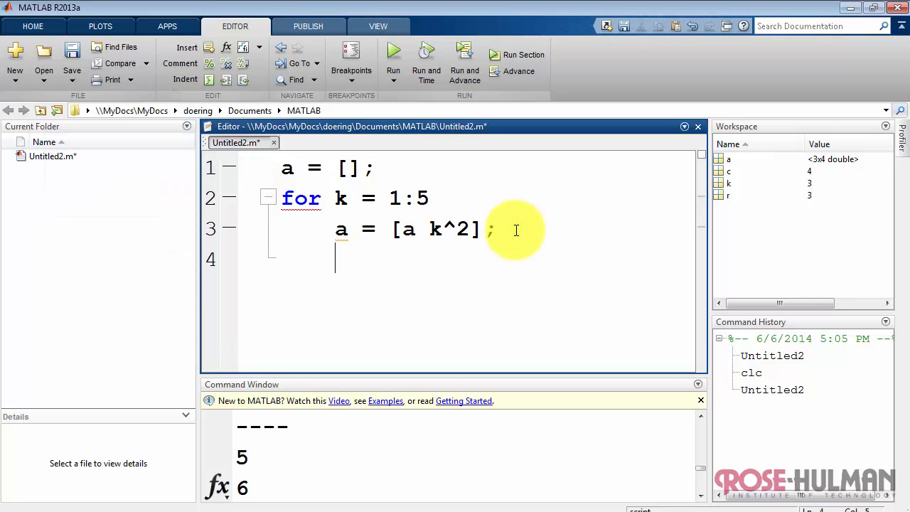
text(pa)
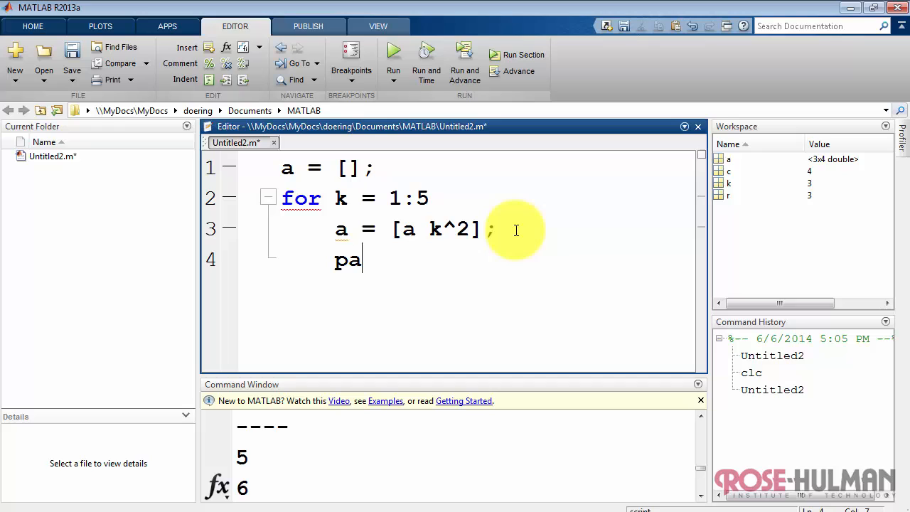
text(use)
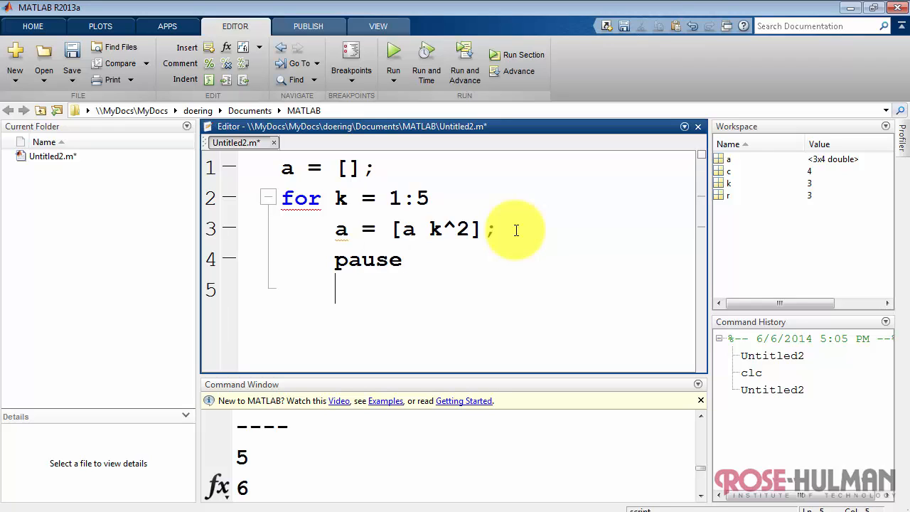
text(end)
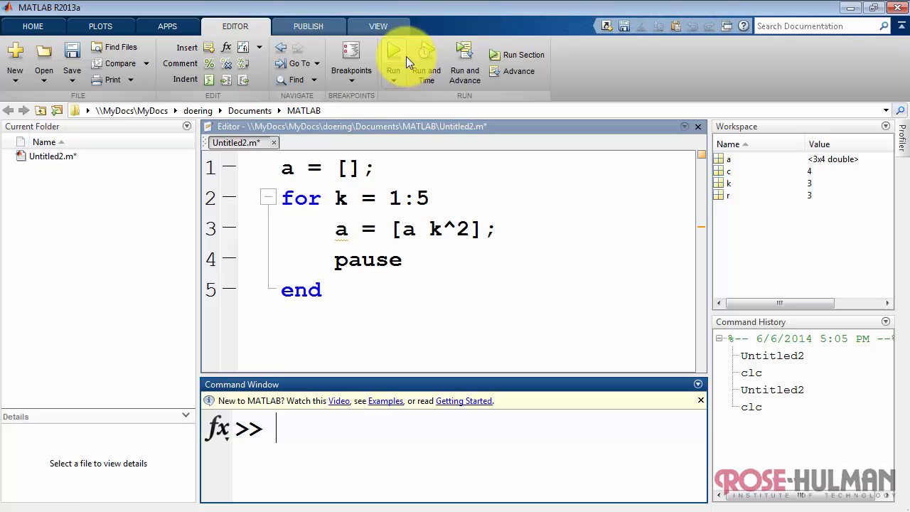
Run the concatenation script so a grows to 1 4 9 16 25.
click(393, 55)
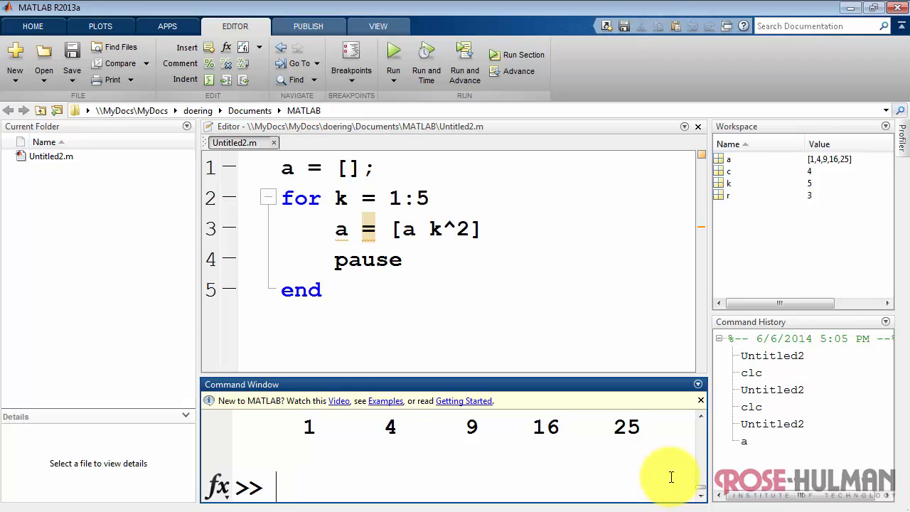
mouse_move(716, 234)
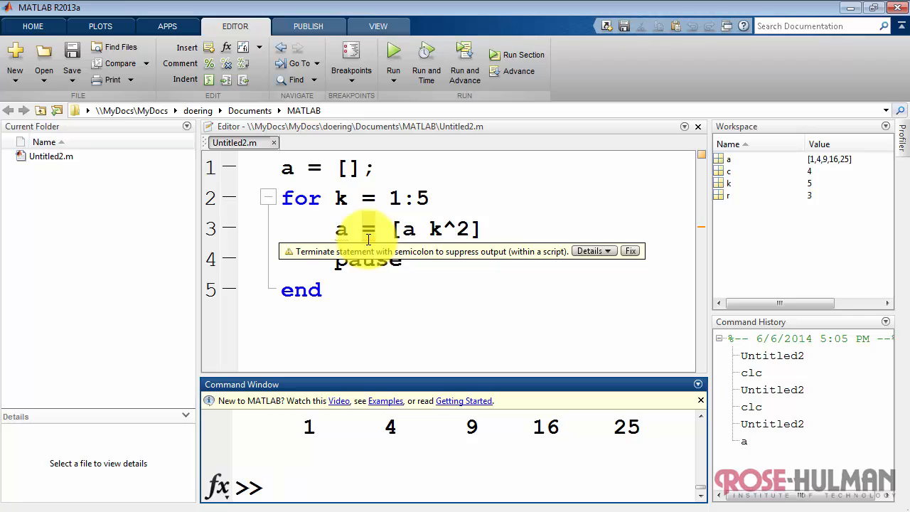
Restore the semicolon on the append line and expand the preallocation warning details.
click(486, 229)
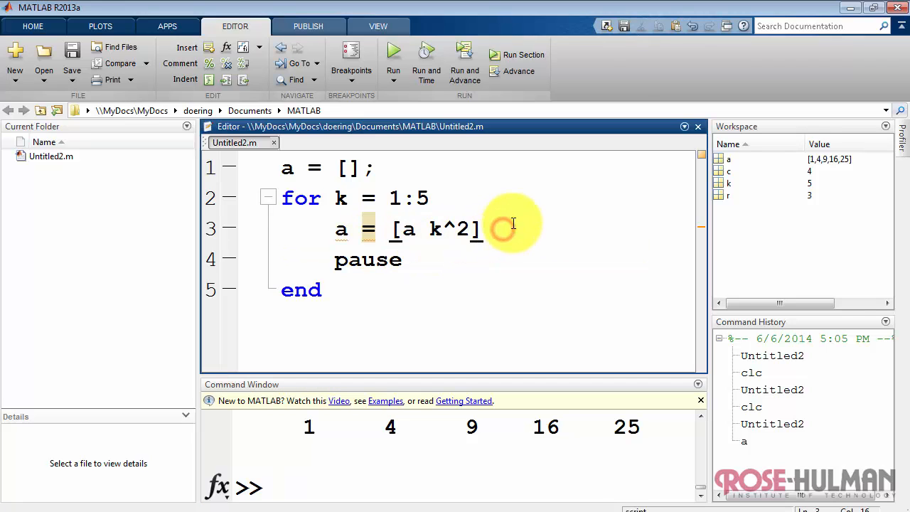
text(;)
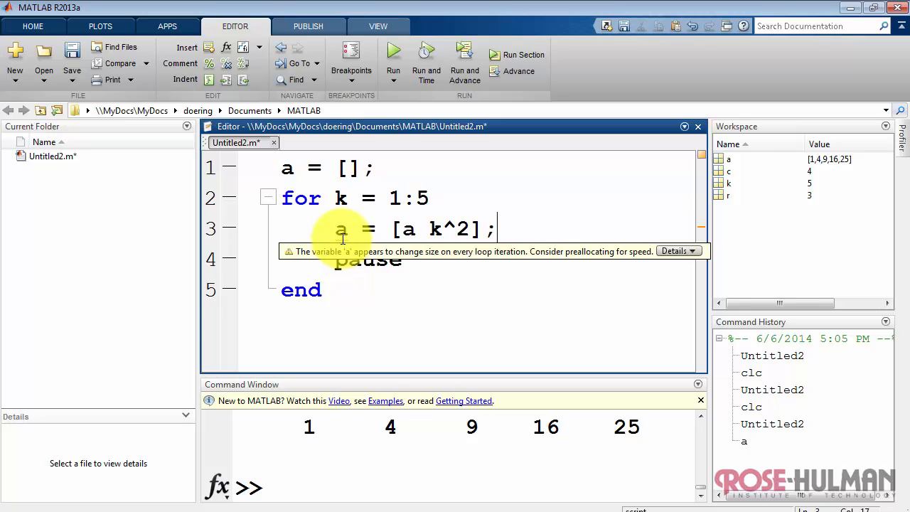
mouse_move(674, 251)
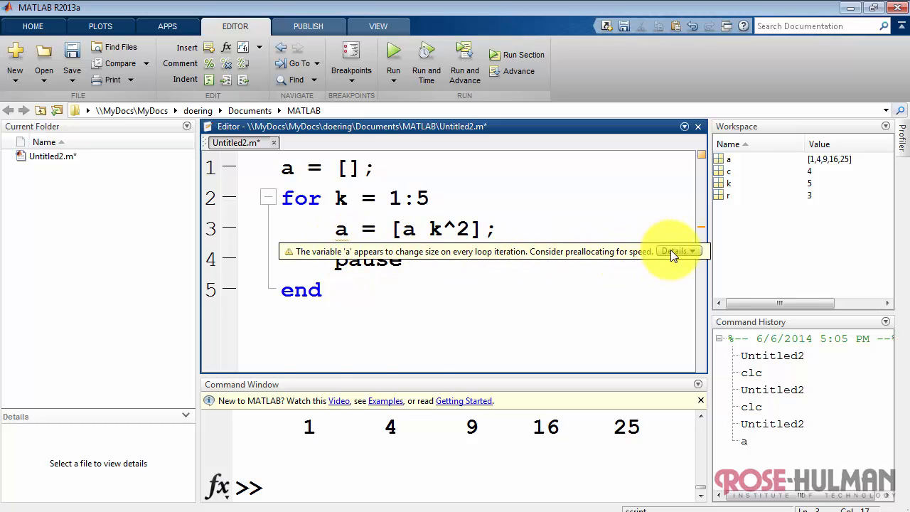
click(674, 251)
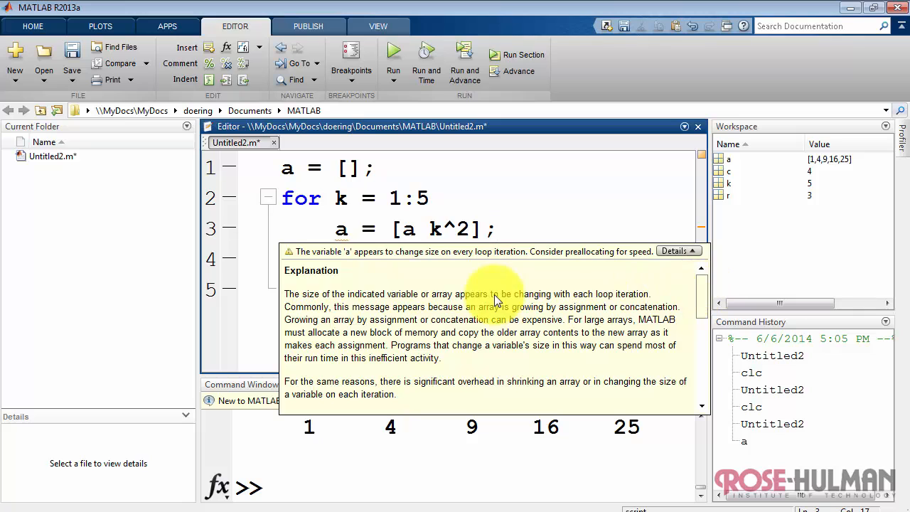
mouse_move(643, 306)
text(zeros)
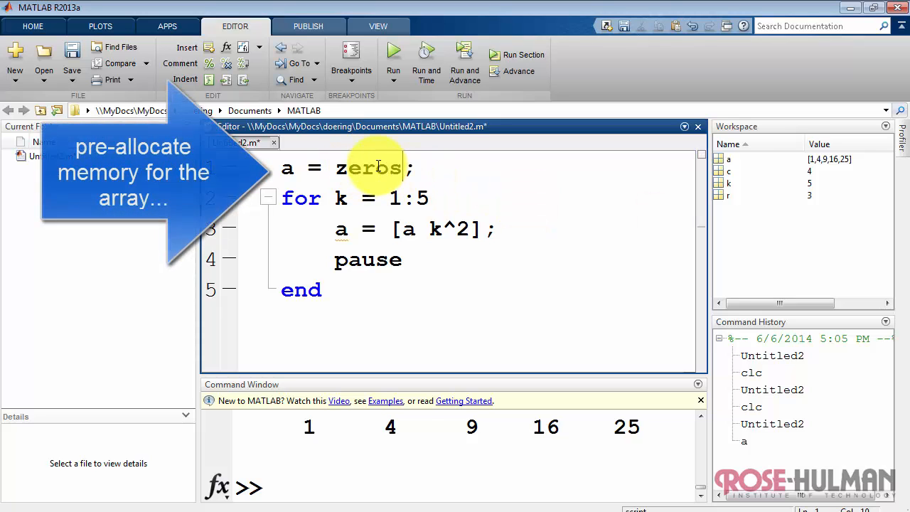
Switch to a = zeros(1,5) with a(k) = k^2, run it, and delete the script.
text((1,5))
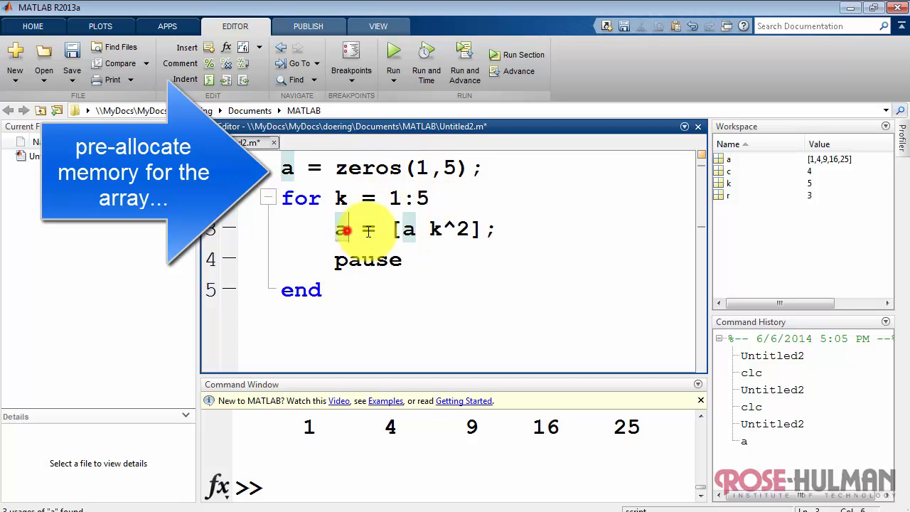
text((k))
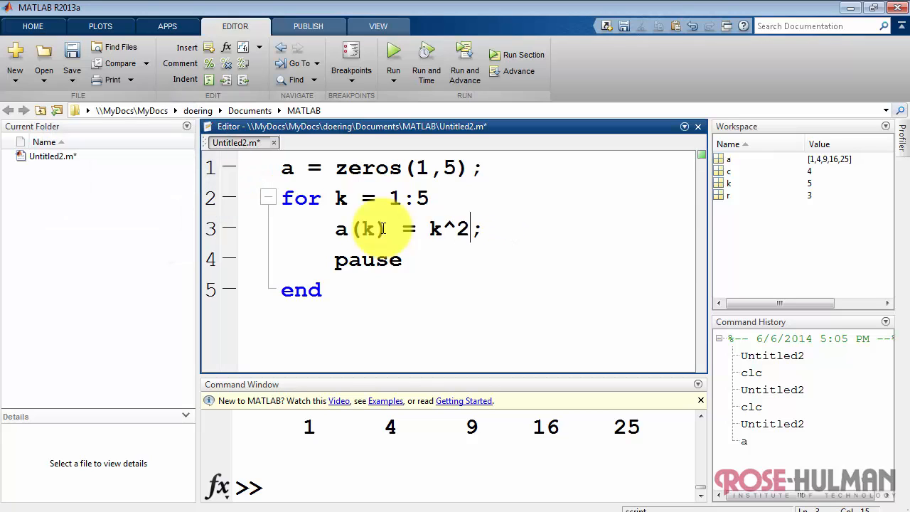
key(Backspace)
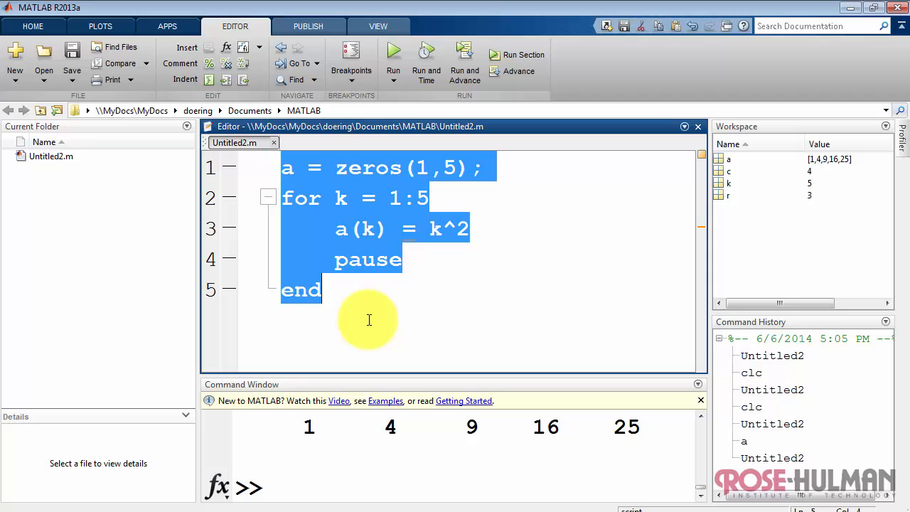
key(Delete)
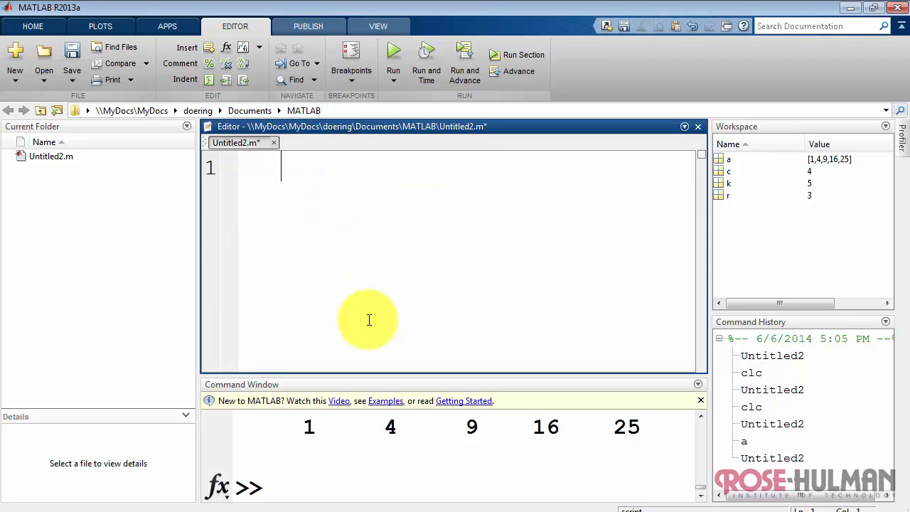